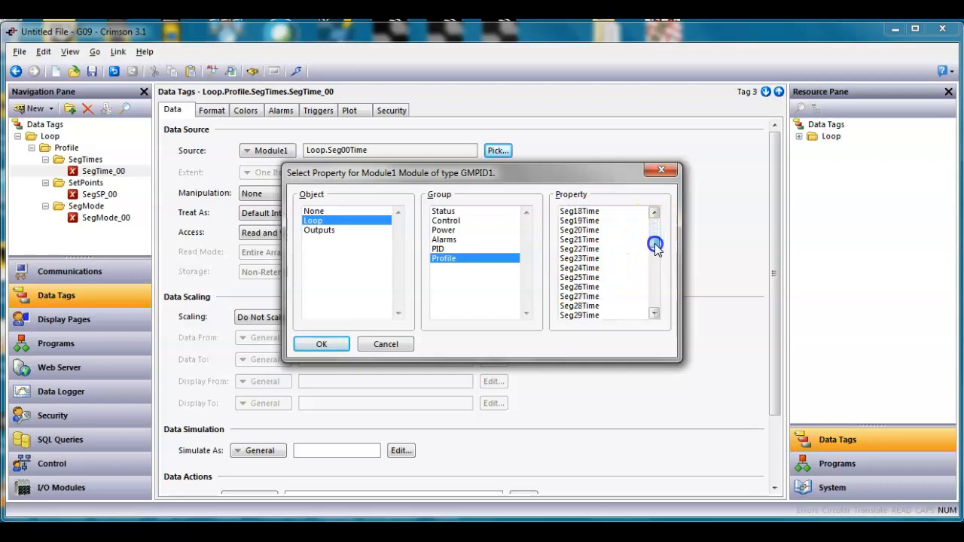
# - Link SegTime_2 to the Loop module's Seg02Time property via Pick
pyautogui.click(321, 344)
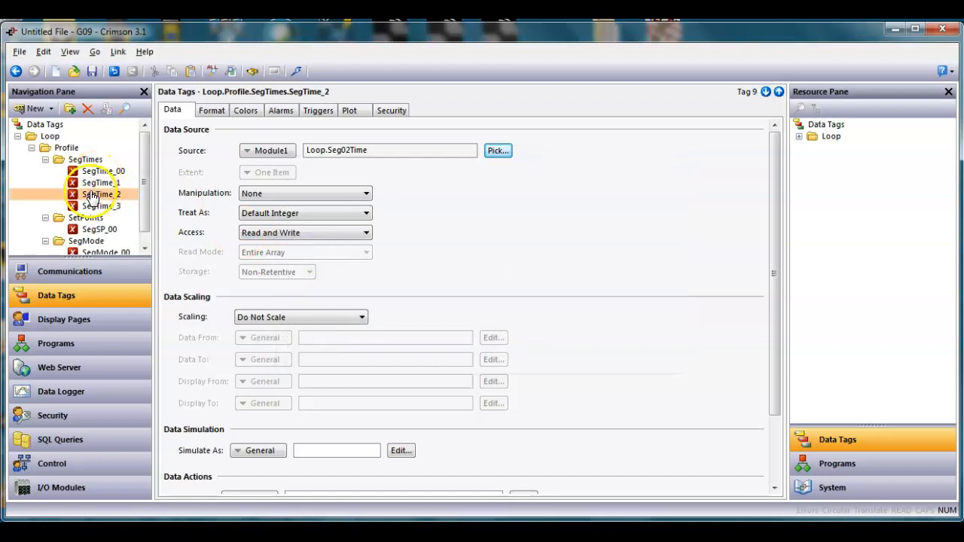
pyautogui.doubleClick(422, 163)
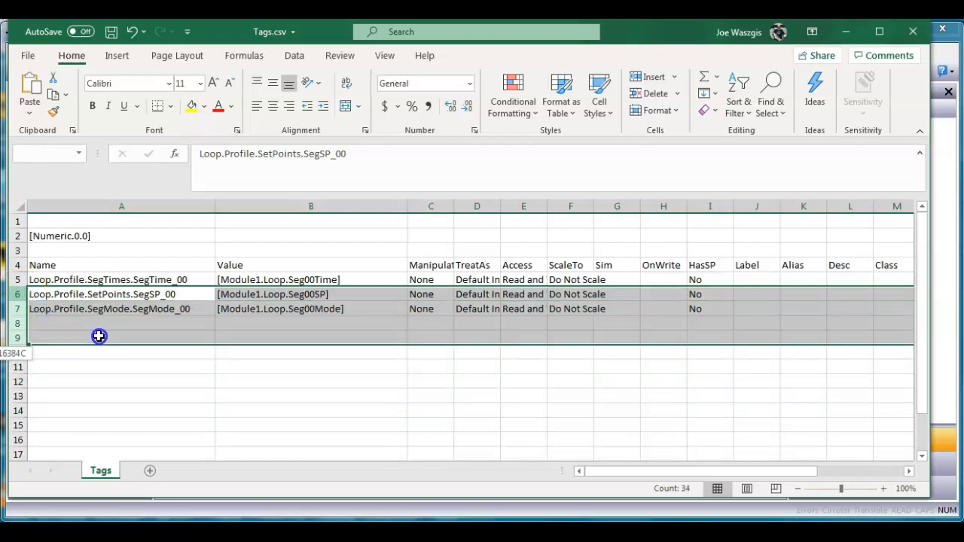
# - Scroll down the Tags sheet to reach the SegMode_00 entry around row 37
pyautogui.scroll(-3)
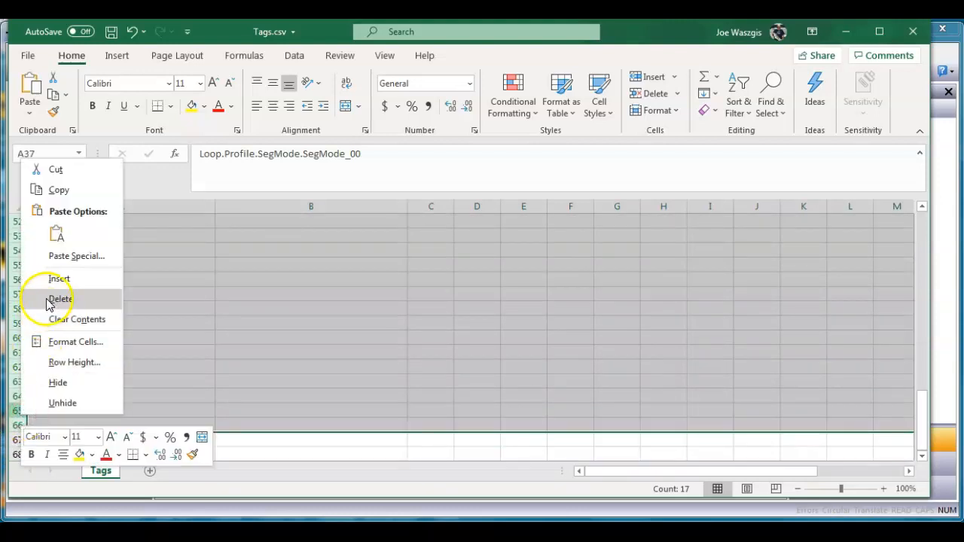
# - Insert blank rows above SegMode_00 so it moves down to row 67
pyautogui.click(60, 299)
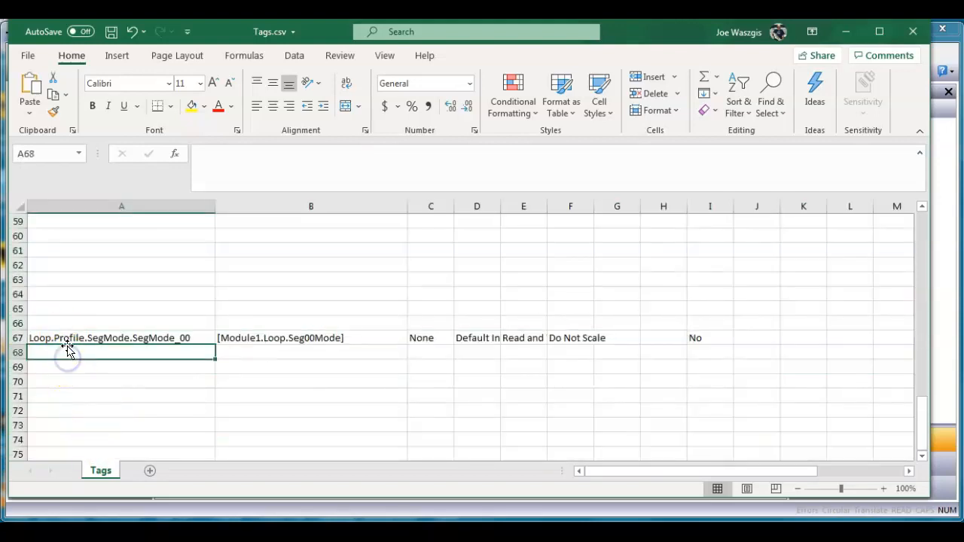